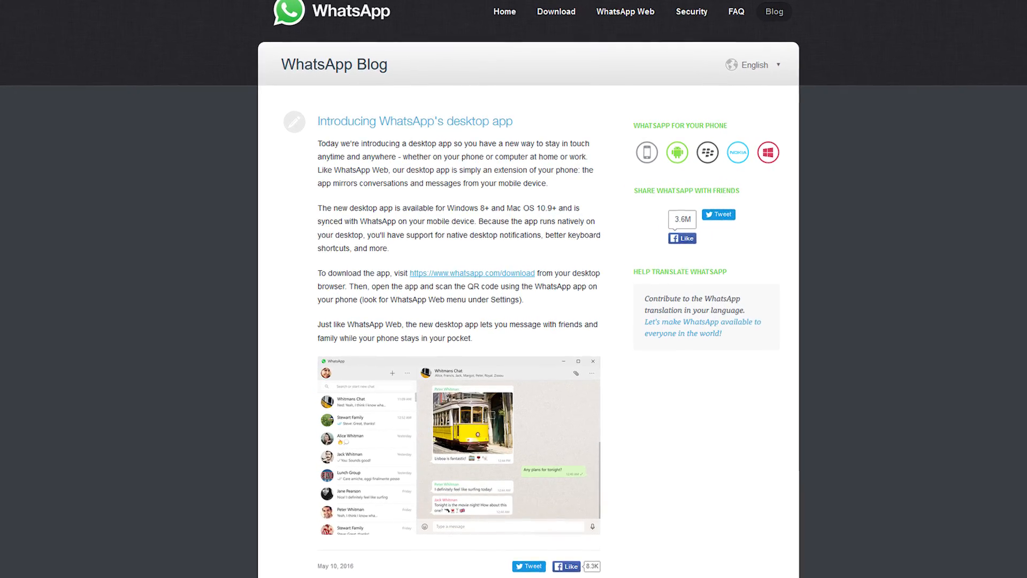
{"action": "scroll", "scroll_direction": "down", "scroll_amount": 3}
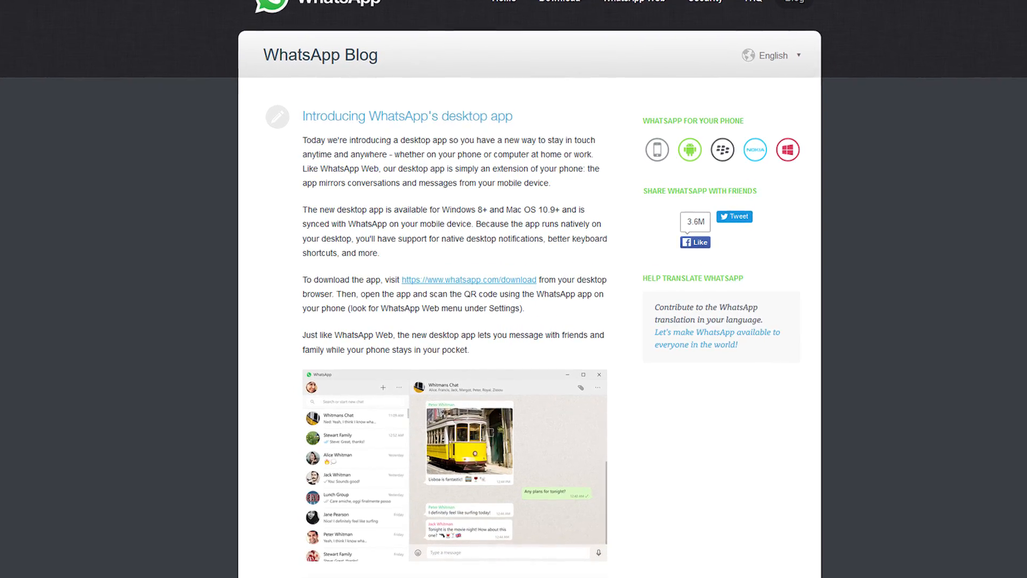
{"action": "scroll", "scroll_direction": "down", "scroll_amount": 3}
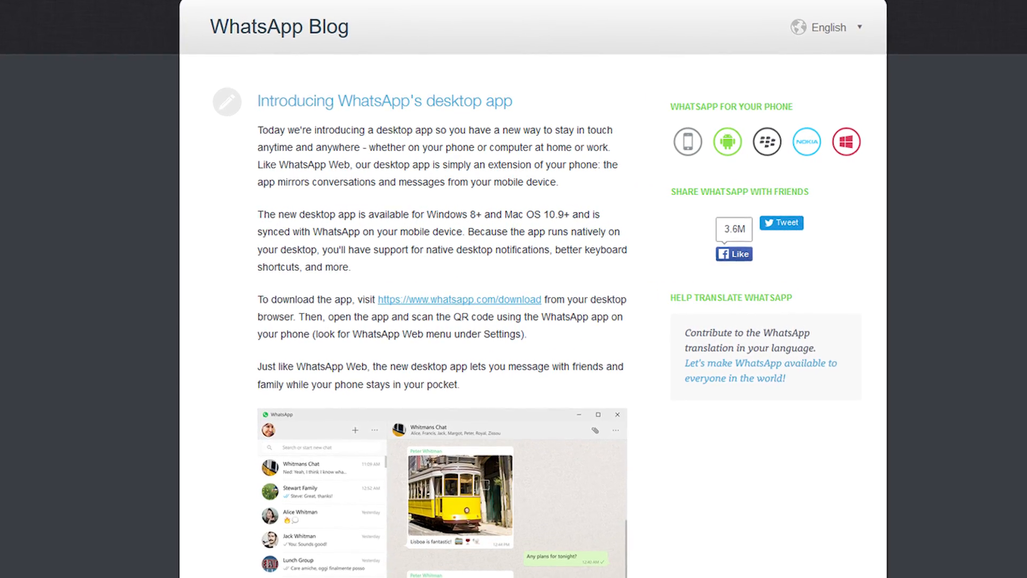
{"action": "scroll", "scroll_direction": "down", "scroll_amount": 3}
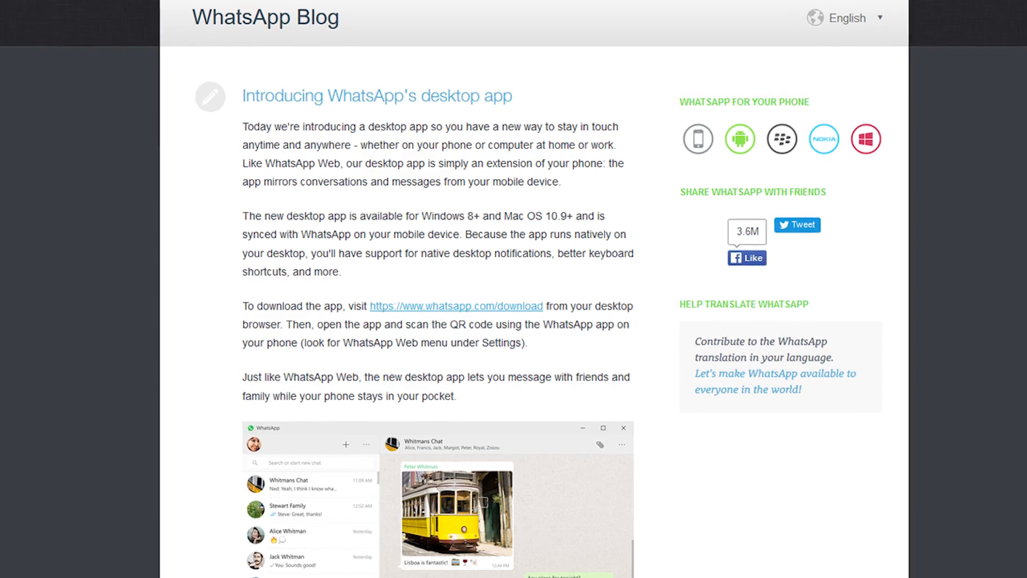
{"action": "scroll", "scroll_direction": "down", "scroll_amount": 3}
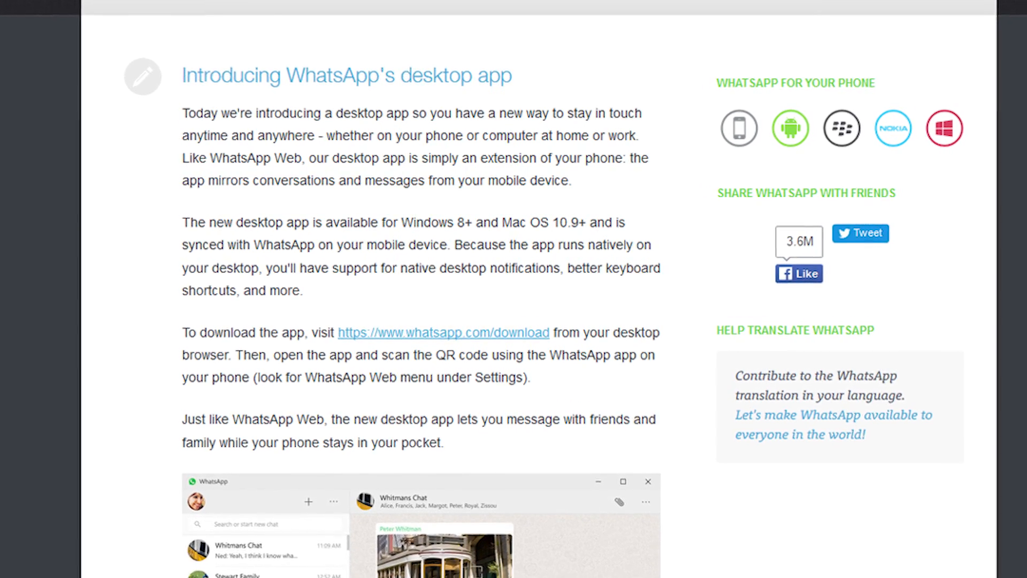
{"action": "scroll", "scroll_direction": "down", "scroll_amount": 3}
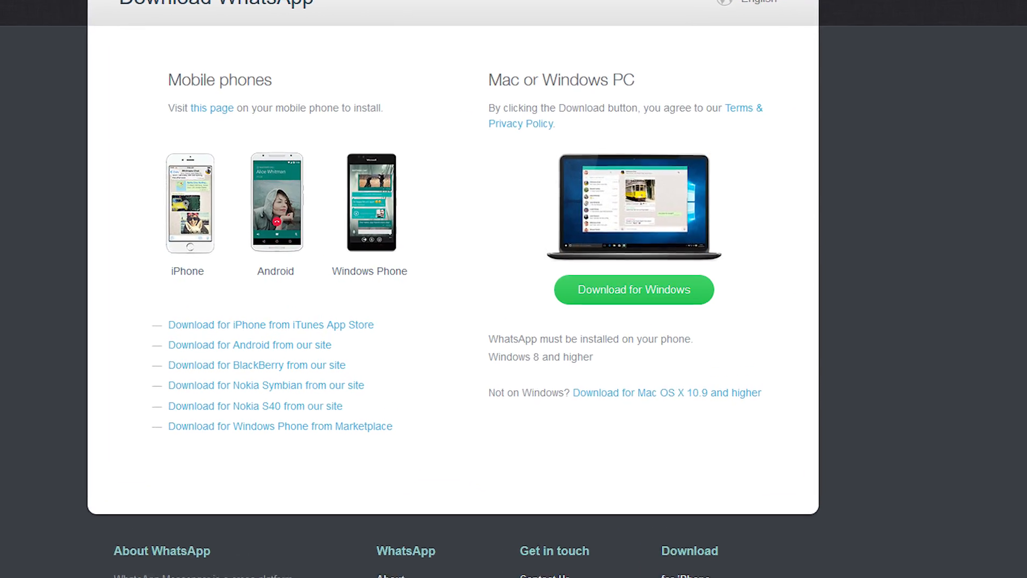
{"action": "scroll", "scroll_direction": "down", "scroll_amount": 3}
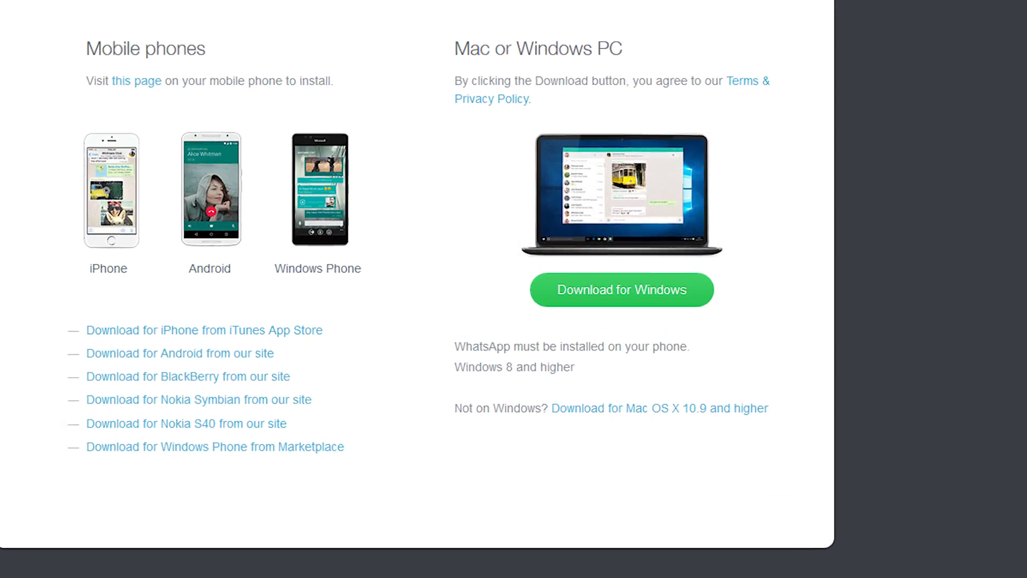
{"action": "scroll", "scroll_direction": "down", "scroll_amount": 3}
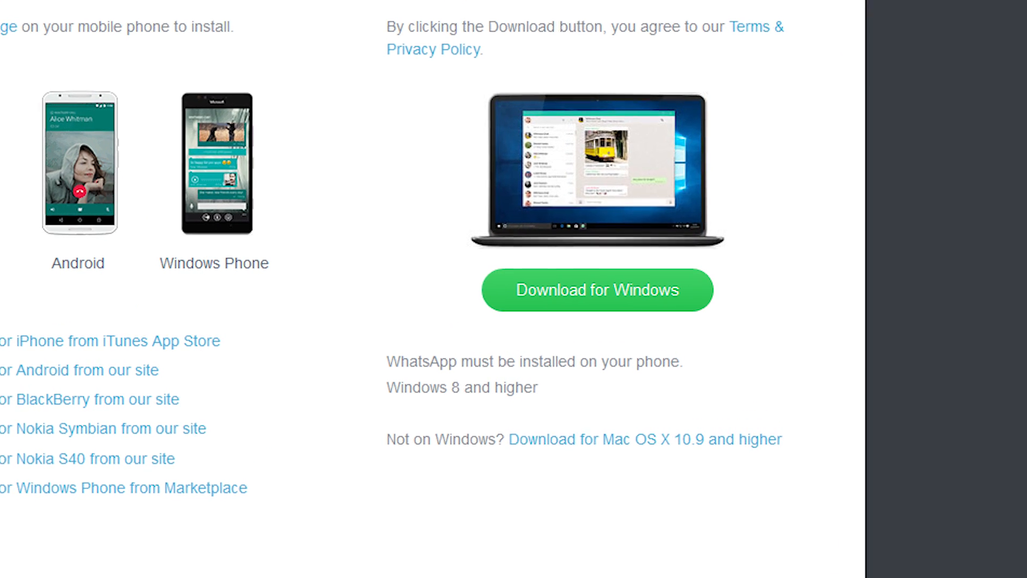
{"action": "scroll", "scroll_direction": "down", "scroll_amount": 3}
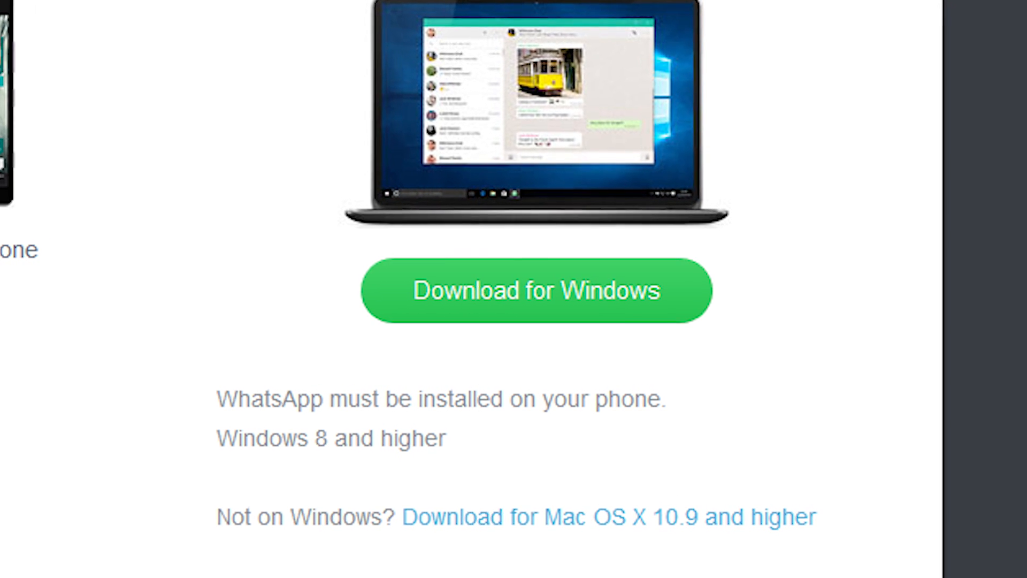
{"action": "scroll", "scroll_direction": "down", "scroll_amount": 3}
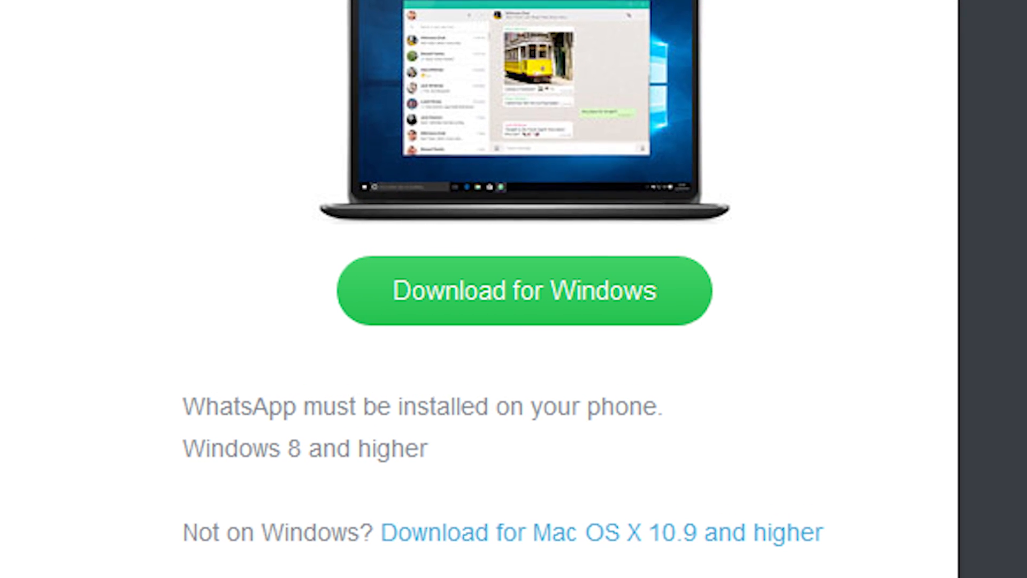
{"action": "scroll", "scroll_direction": "down", "scroll_amount": 3}
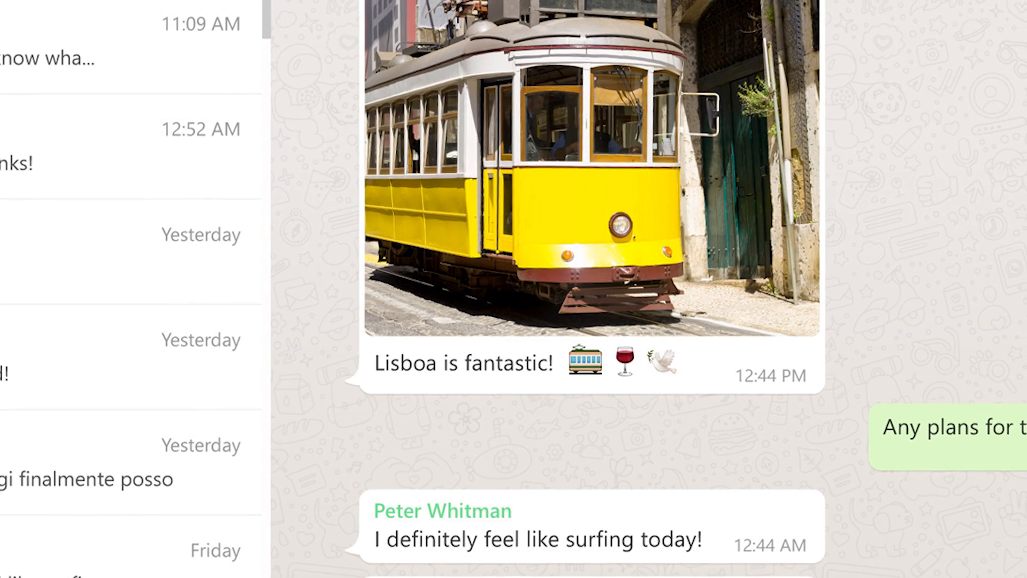
{"action": "scroll", "scroll_direction": "down", "scroll_amount": 3}
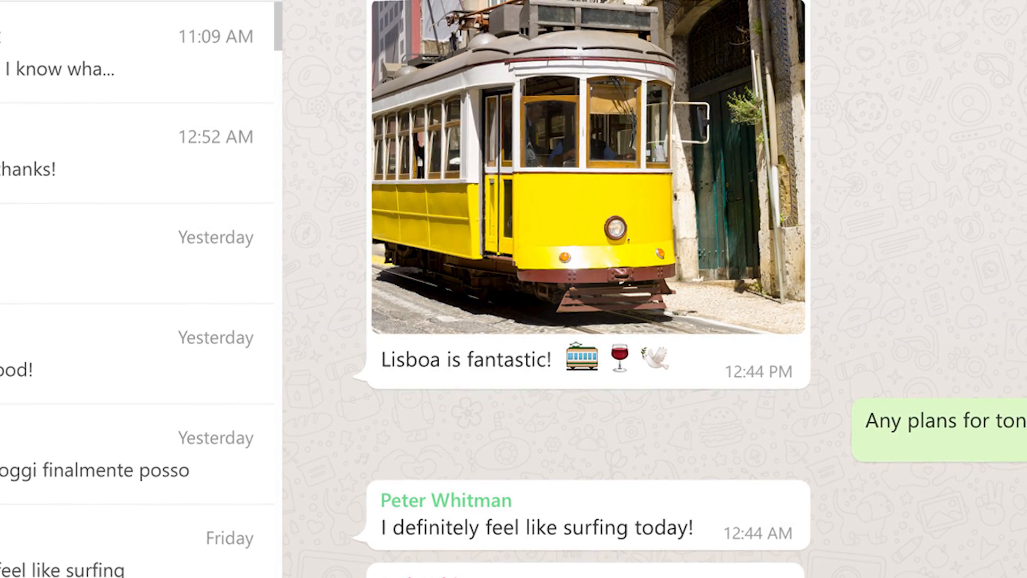
{"action": "scroll", "scroll_direction": "down", "scroll_amount": 3}
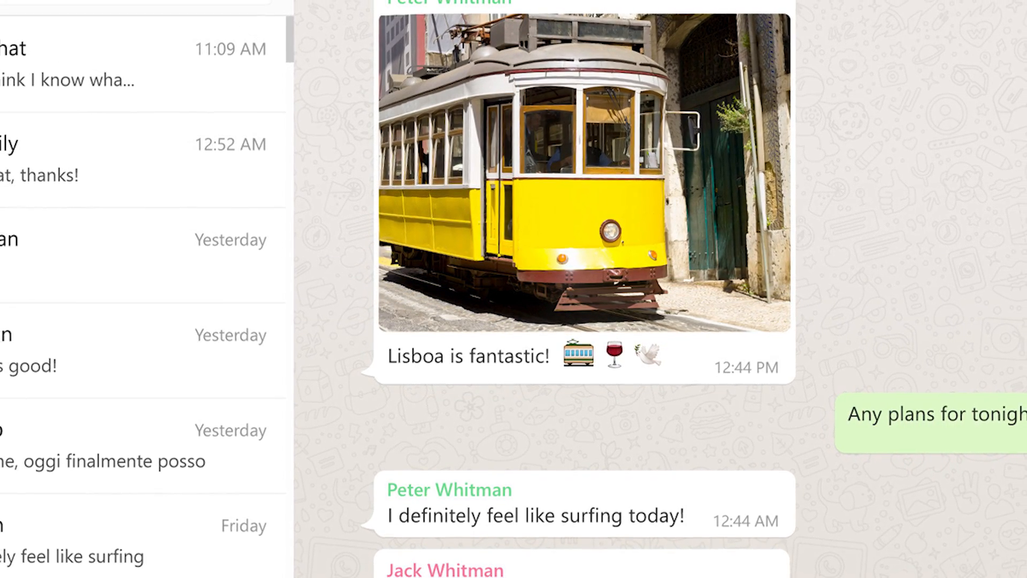